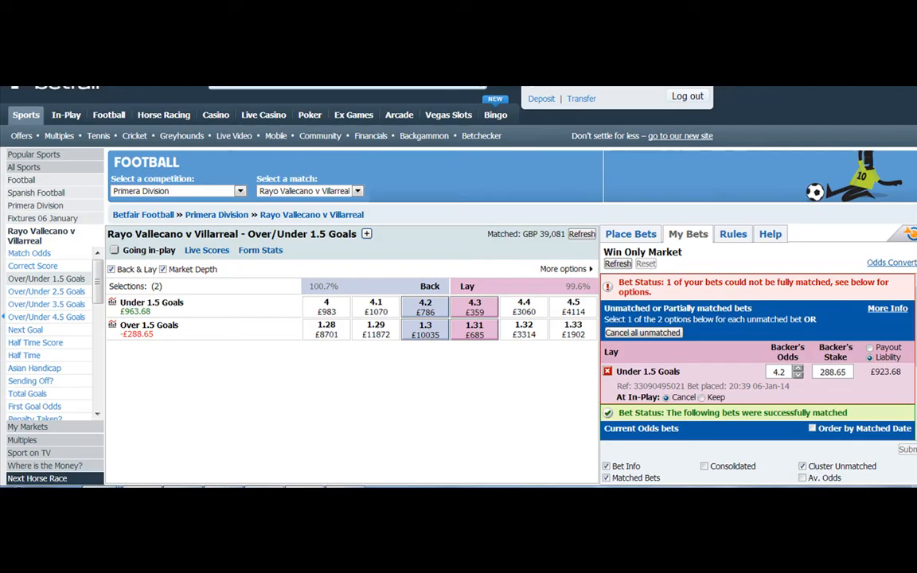
Step: Refresh My Bets until the Under 1.5 Goals lay at 4.2 fully matches for £40 profit
left_click(618, 264)
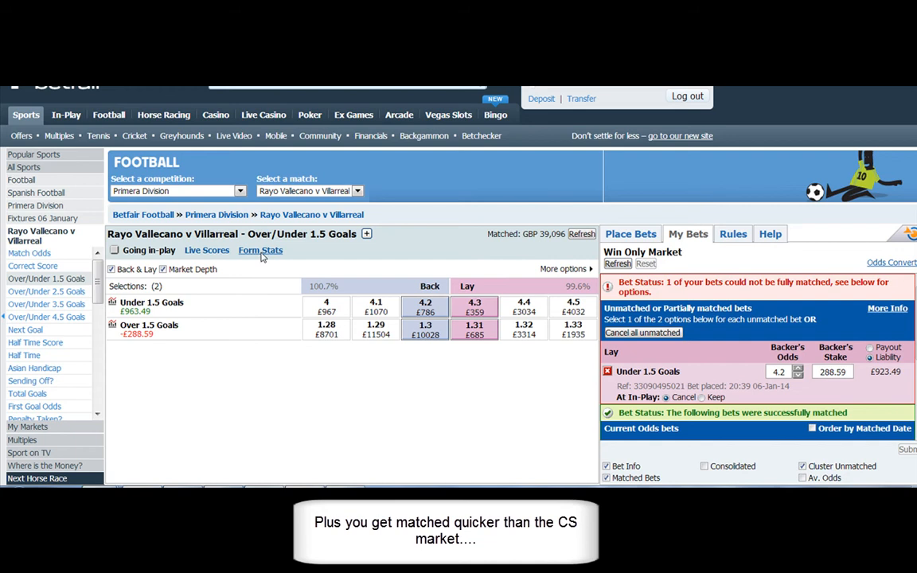
left_click(260, 250)
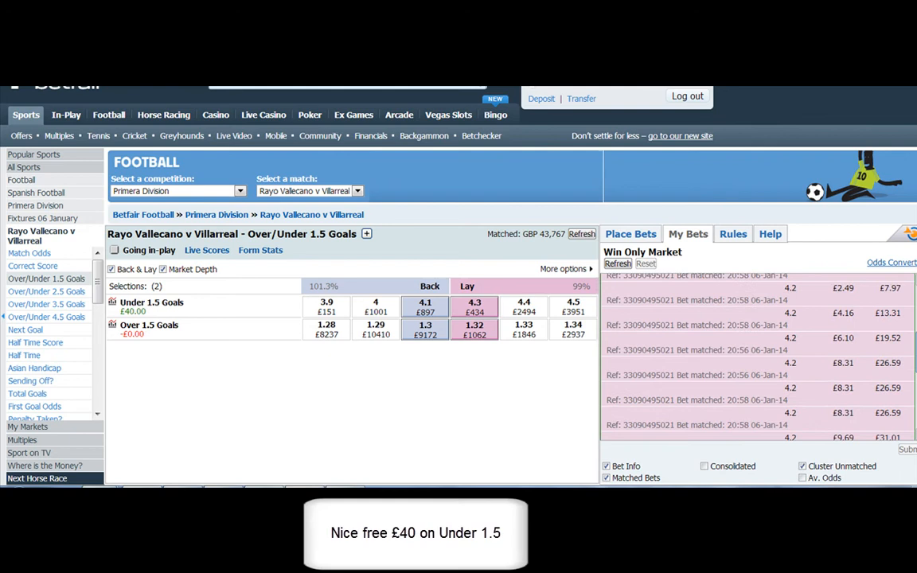
Step: In Match Odds, back Villarreal for £20 at 2.26 and move to Correct Score
left_click(46, 290)
type("20")
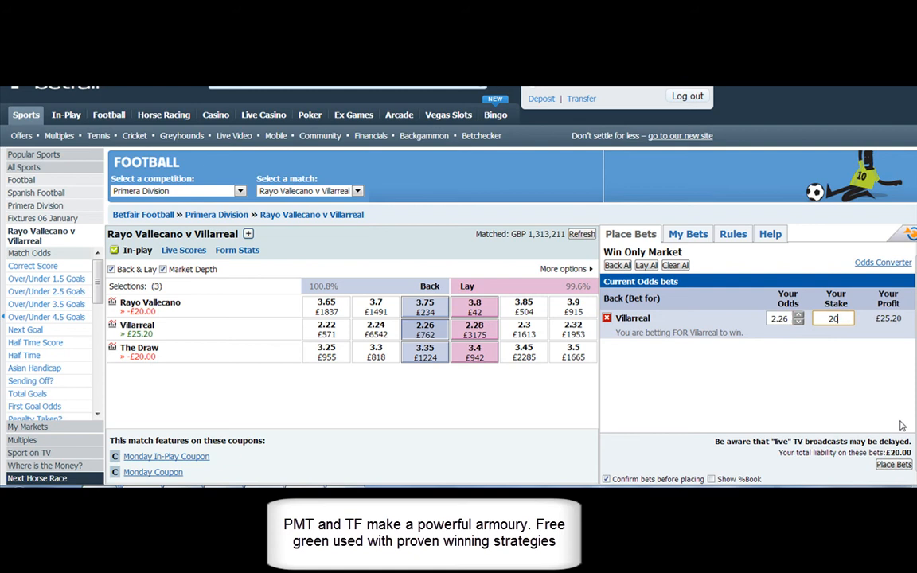
left_click(32, 266)
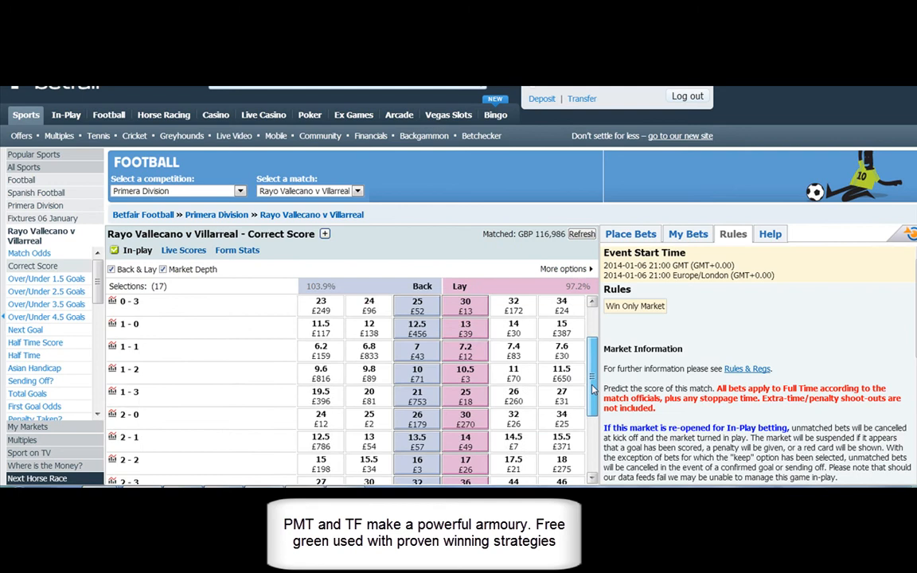
Step: Scan the Correct Score prices, then return to the Match Odds market
scroll("down", 3)
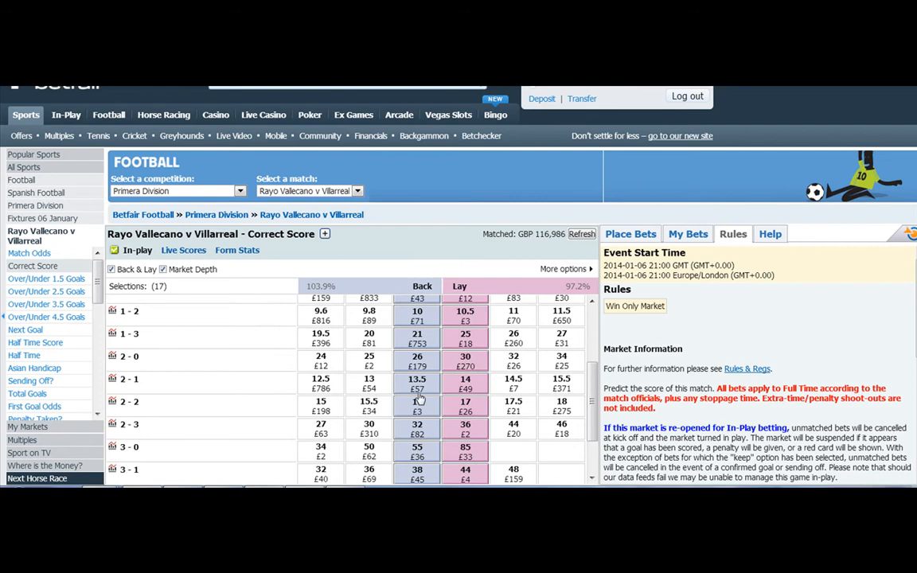
left_click(418, 382)
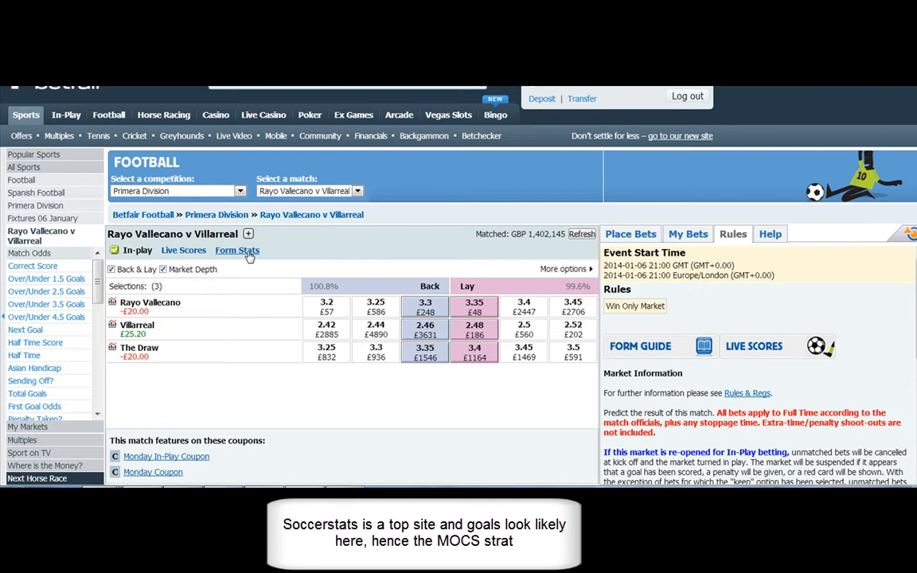
left_click(238, 250)
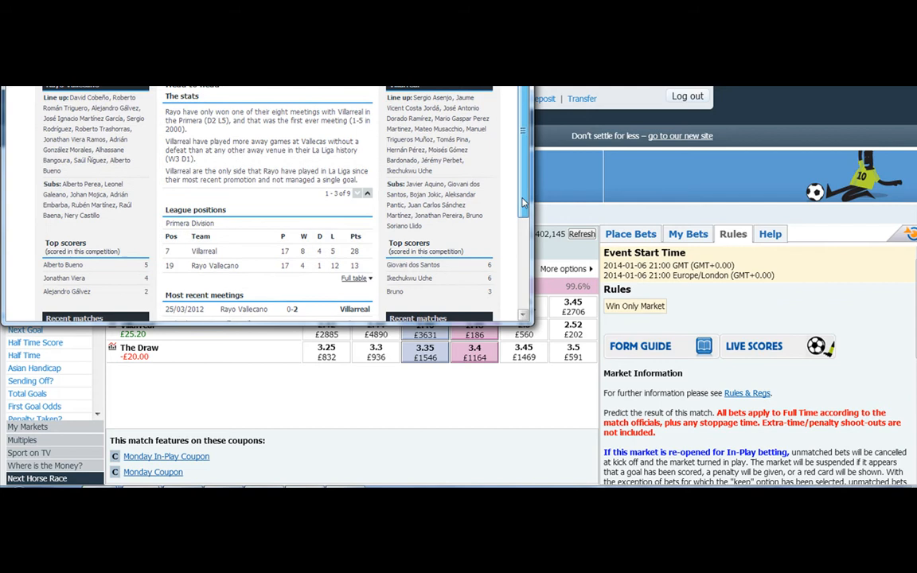
scroll("down", 3)
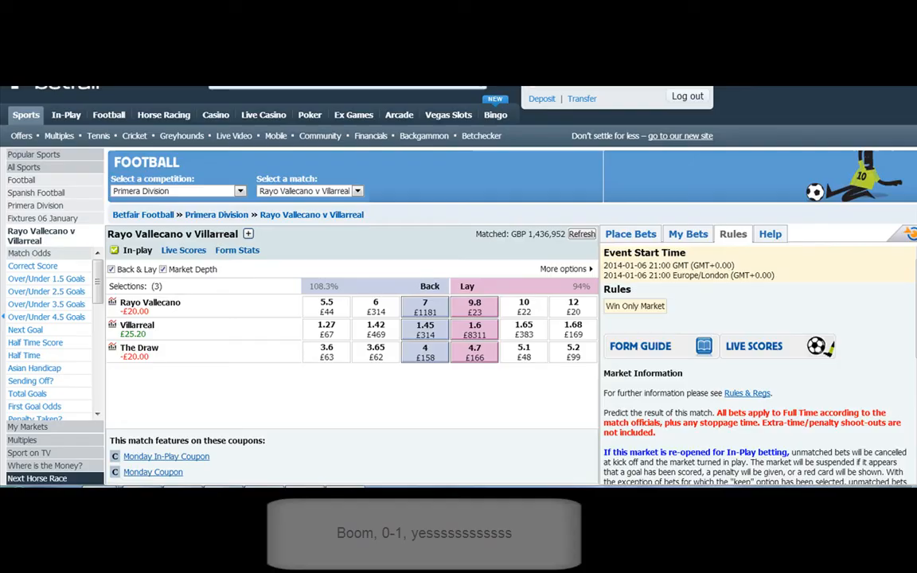
Step: Check My Bets, then lay Villarreal £20 at 1.16 to leave £22 on a Villarreal win
left_click(688, 232)
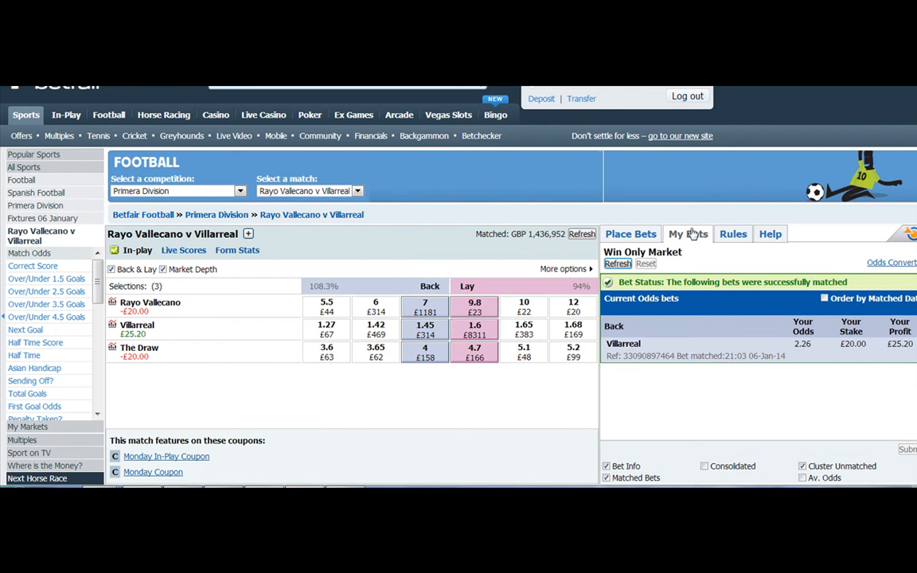
left_click(32, 266)
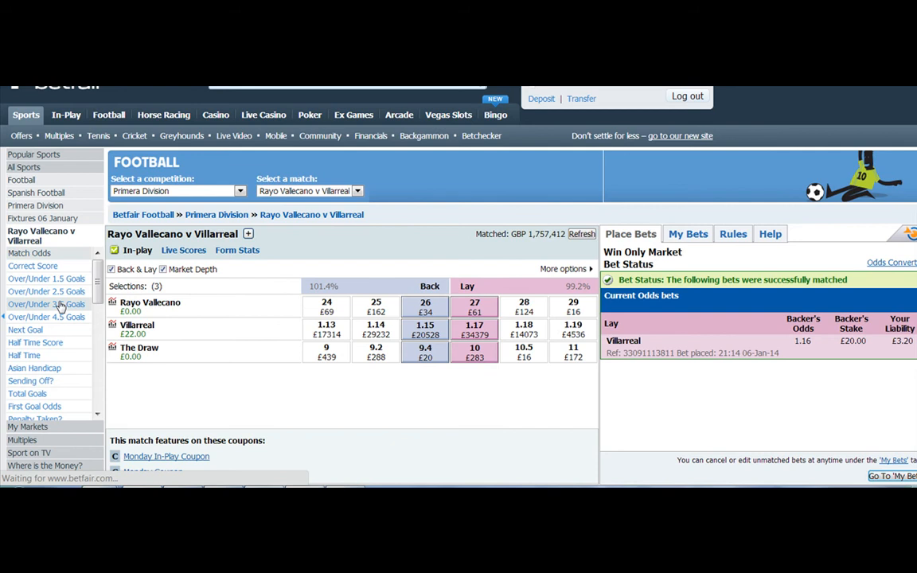
Step: Back 3-3 in Correct Score for £2 at 36, then move to Over/Under 2.5 Goals
left_click(46, 304)
type("2")
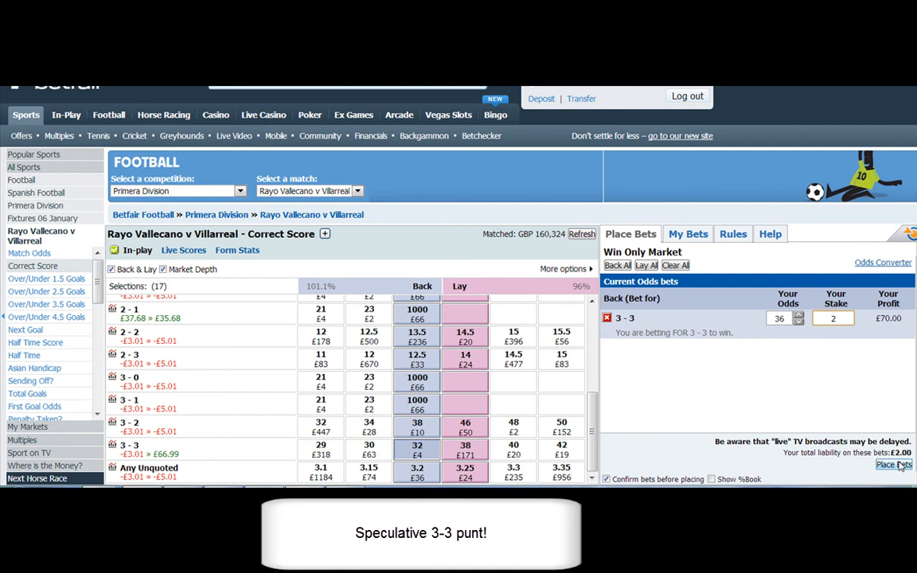
left_click(894, 465)
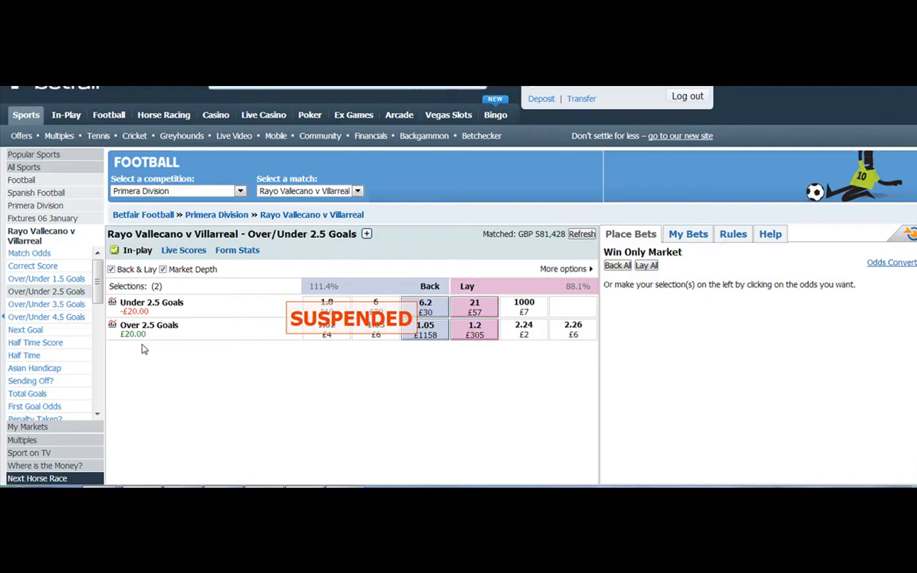
Step: Switch between Match Odds and Correct Score to review each scoreline's profit/loss
left_click(28, 251)
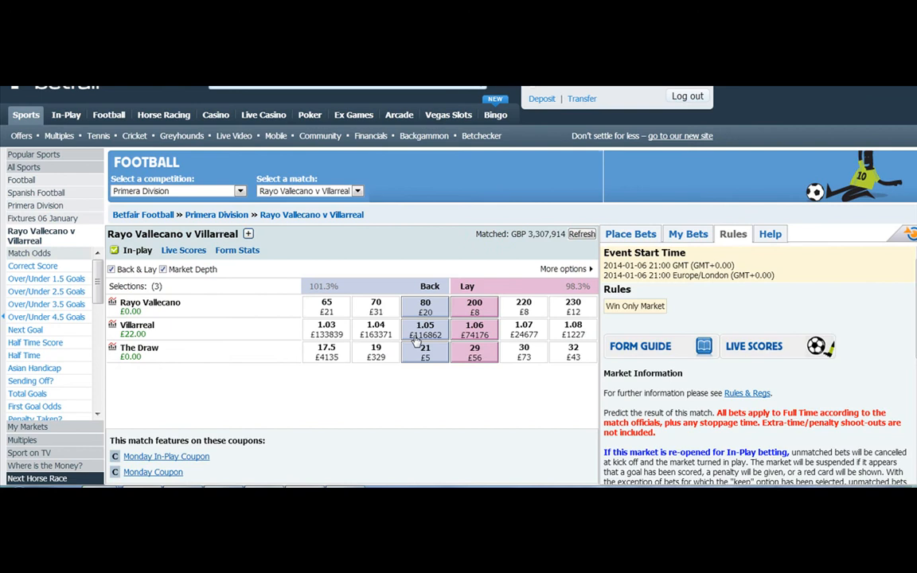
left_click(32, 264)
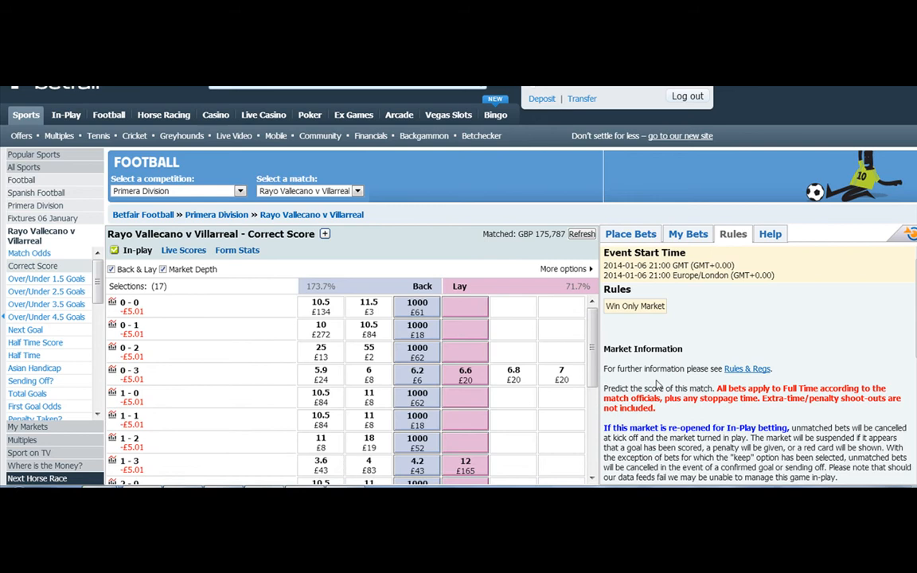
left_click(29, 252)
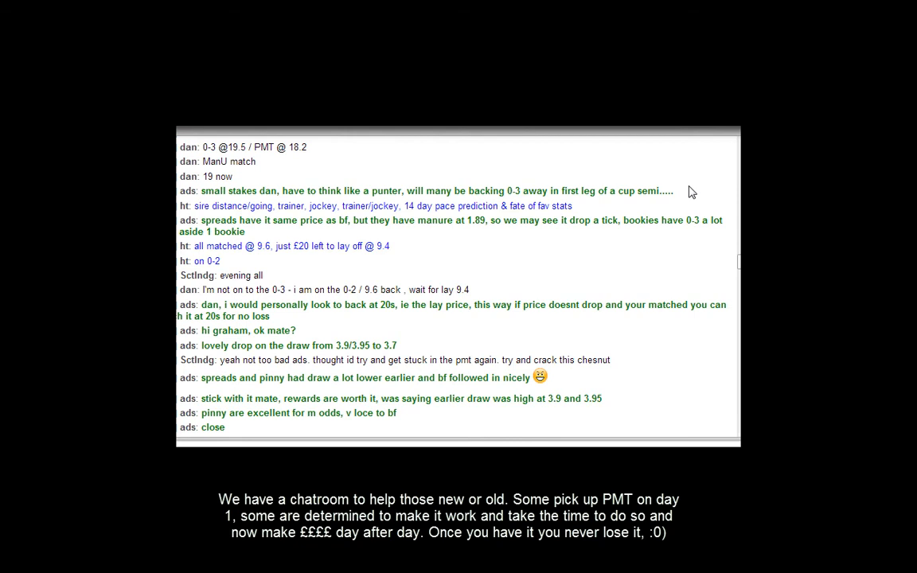
mouse_move(534, 332)
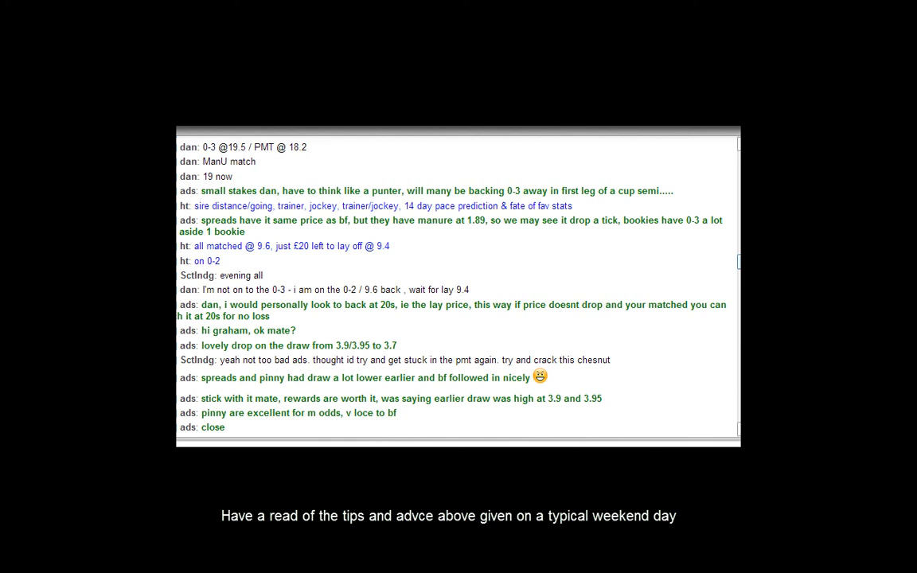
Step: Scroll down the chat log through members' early green reports
scroll("down", 3)
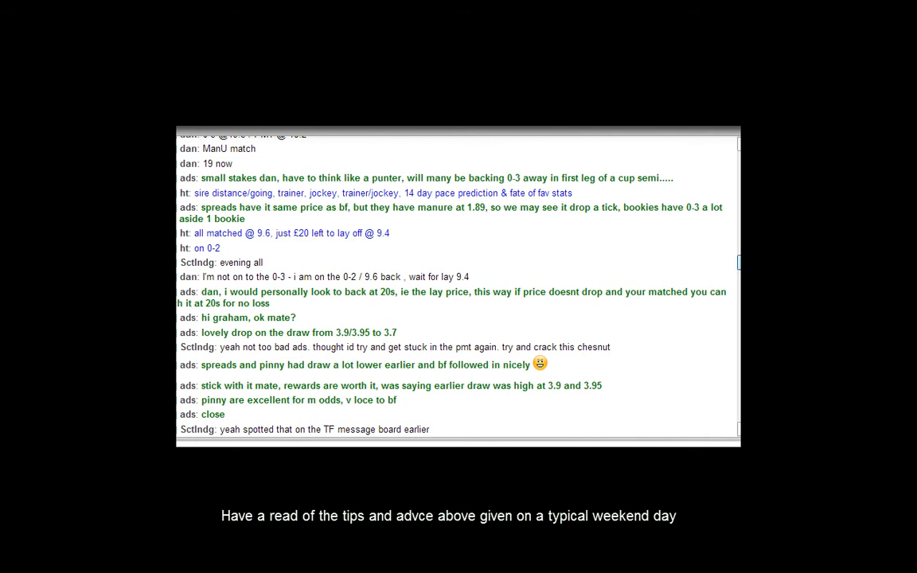
scroll("down", 3)
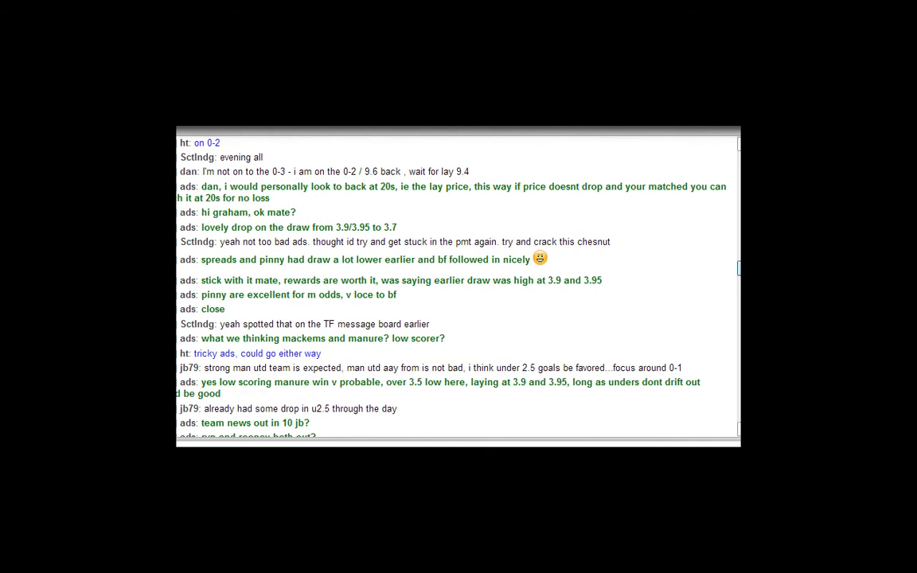
scroll("down", 3)
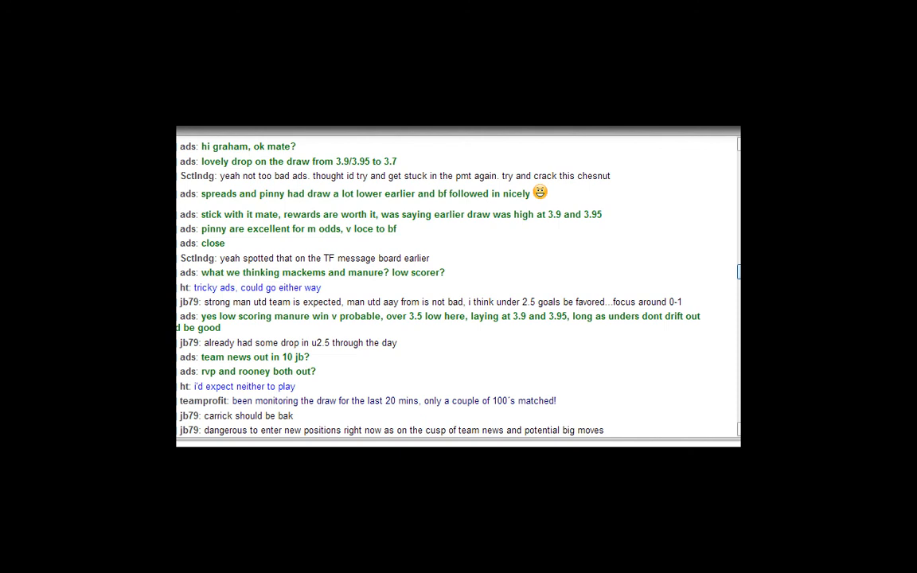
scroll("down", 3)
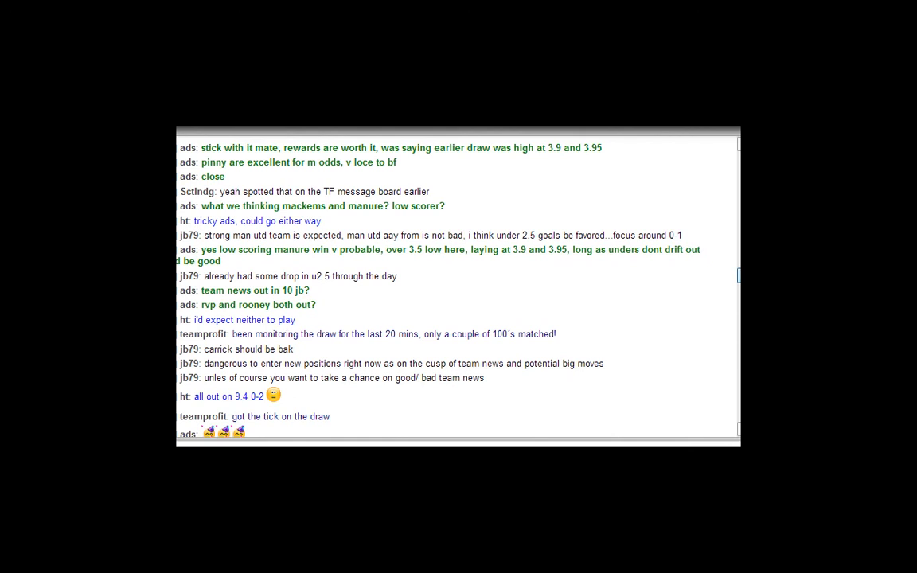
scroll("down", 3)
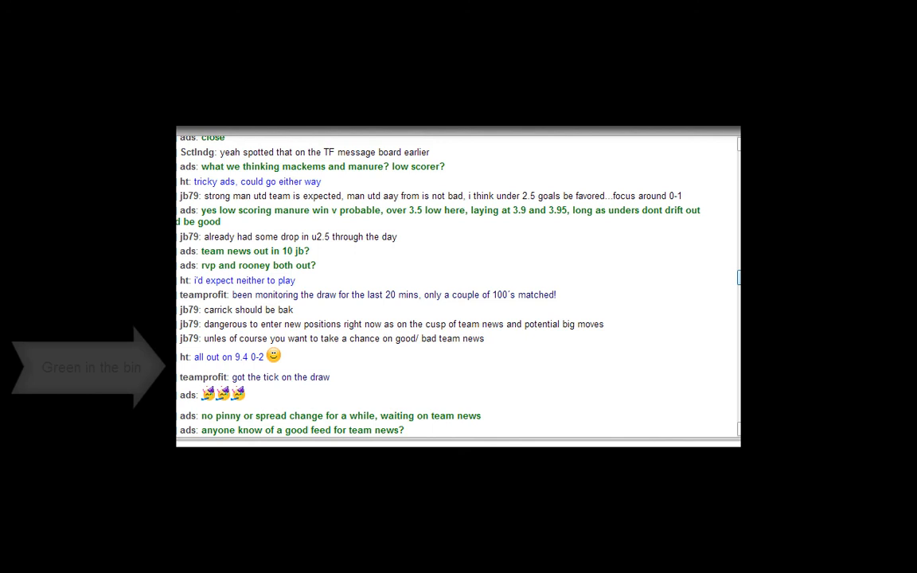
scroll("down", 3)
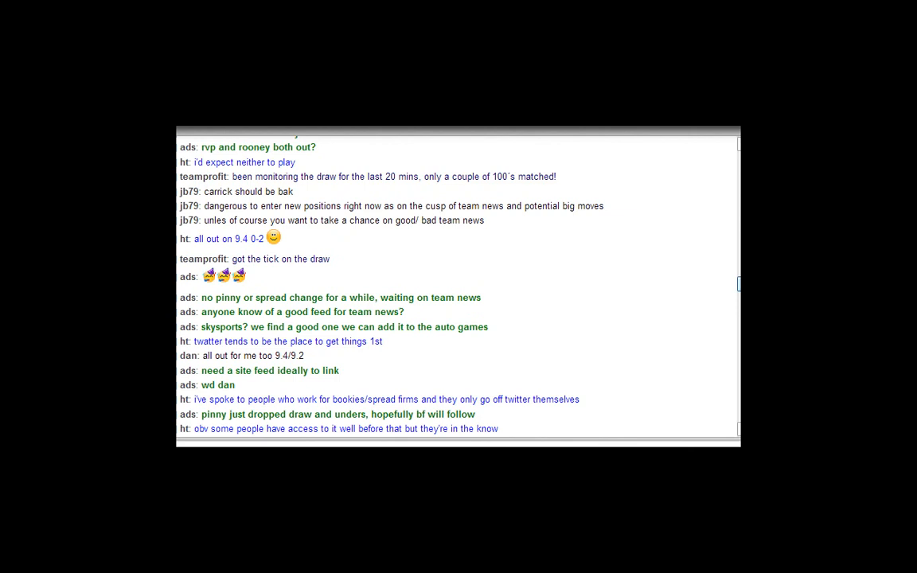
scroll("down", 3)
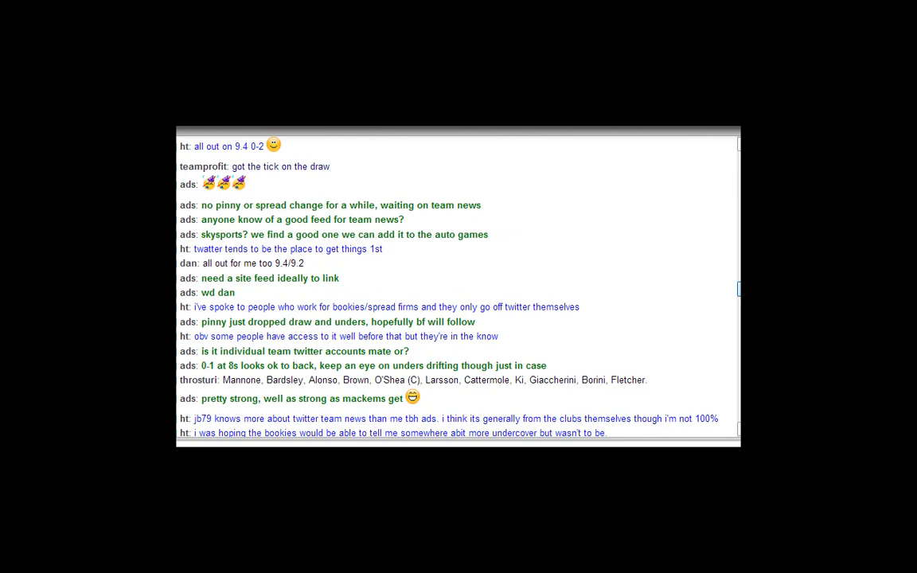
scroll("down", 3)
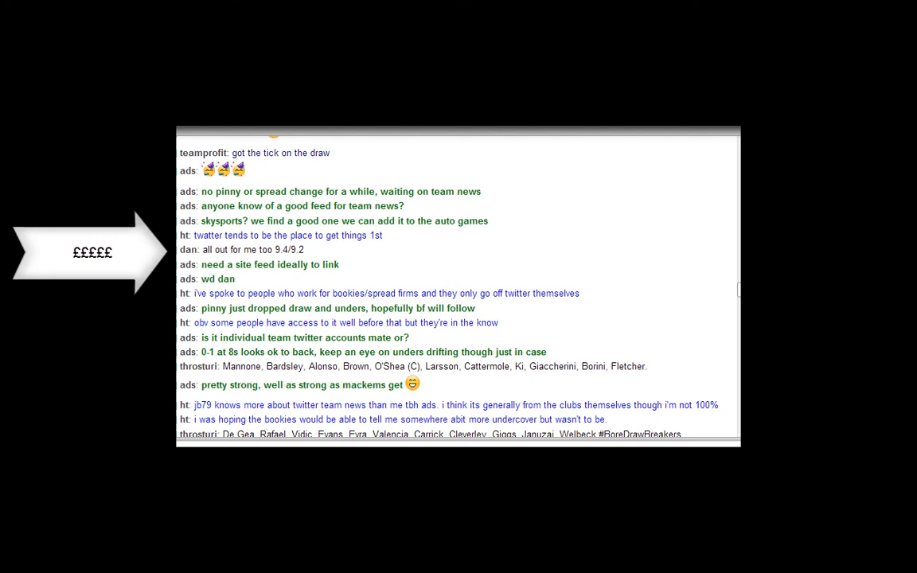
Step: Continue to the queue-position talk and the £125 Over 3.5 / £40 Under 1.5 post
scroll("down", 3)
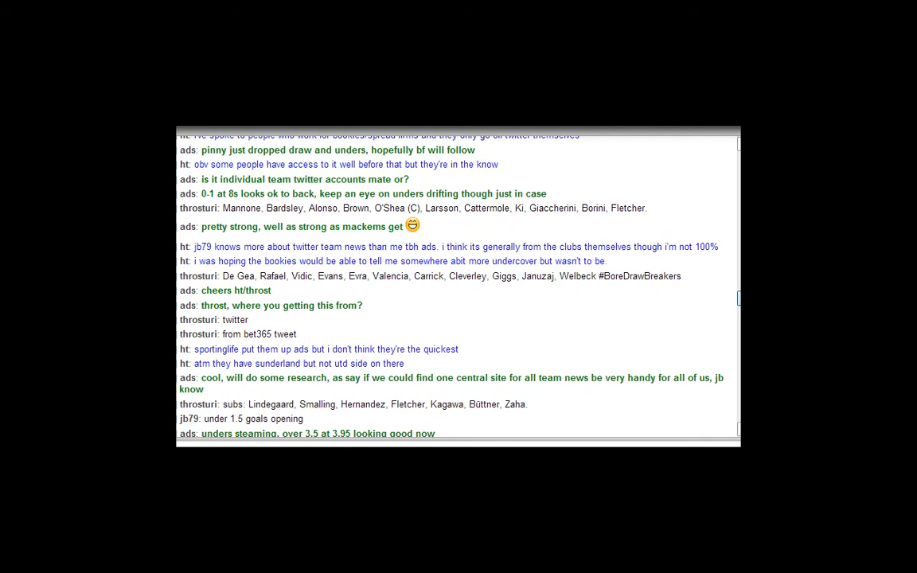
scroll("down", 3)
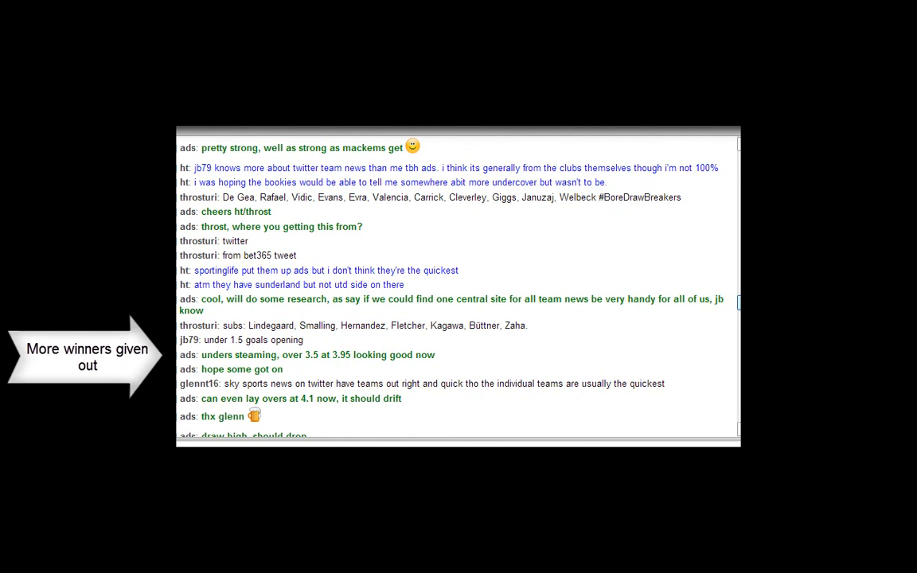
scroll("down", 3)
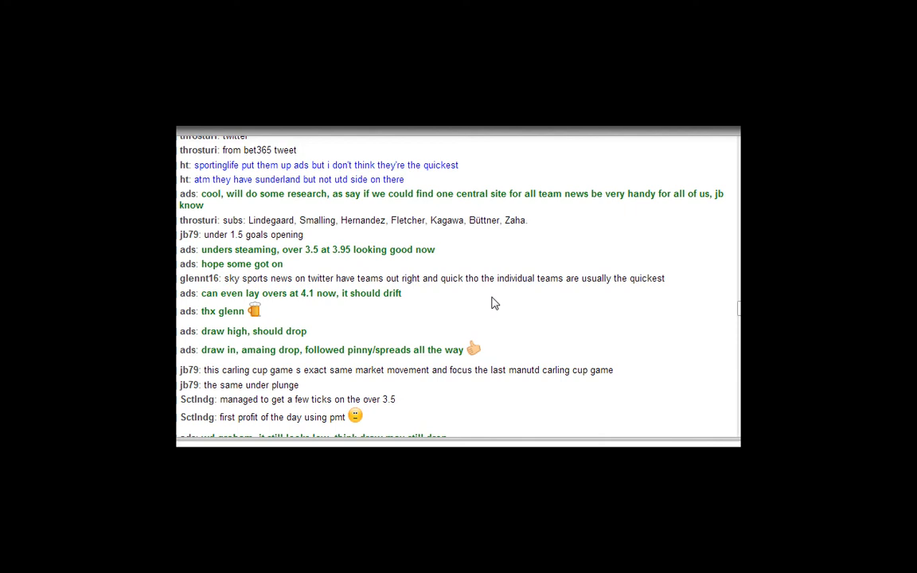
scroll("down", 3)
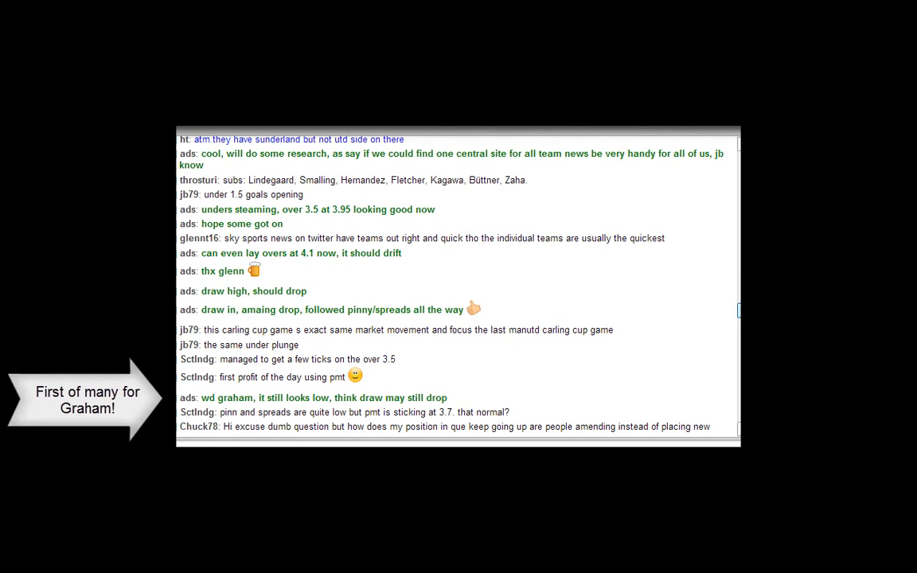
scroll("down", 3)
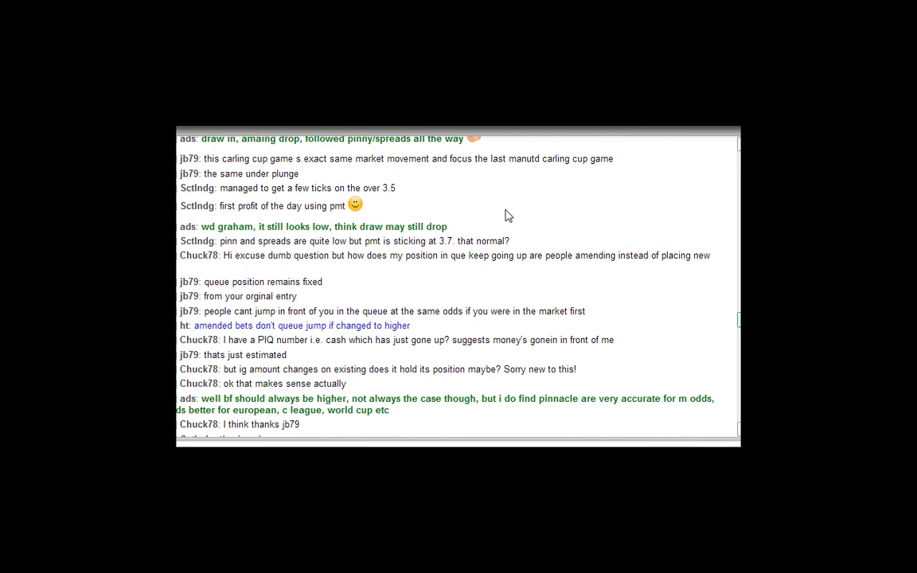
mouse_move(465, 210)
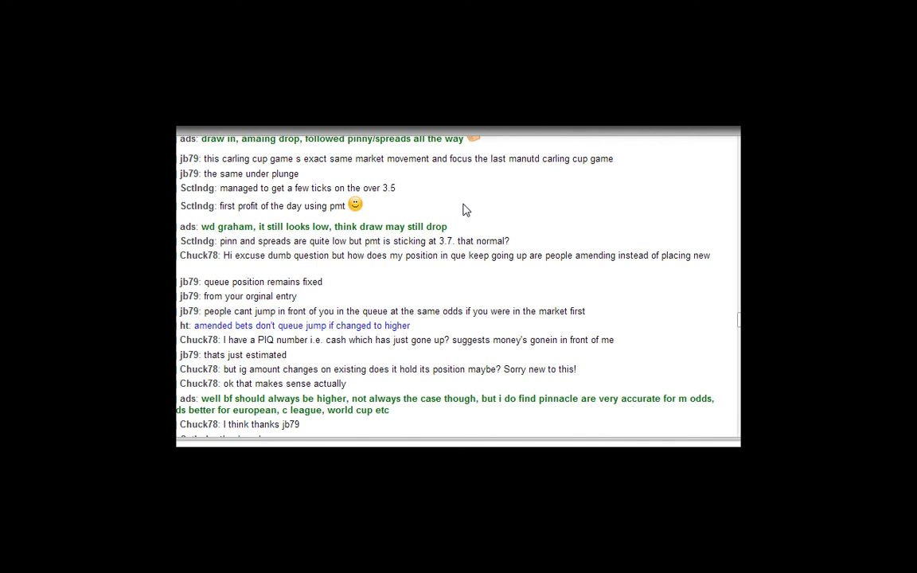
mouse_move(465, 211)
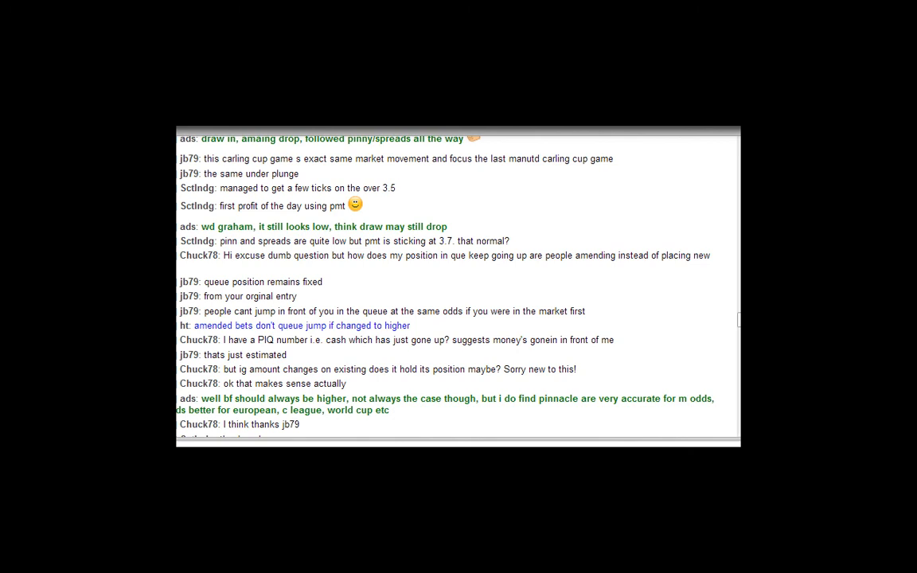
scroll("down", 3)
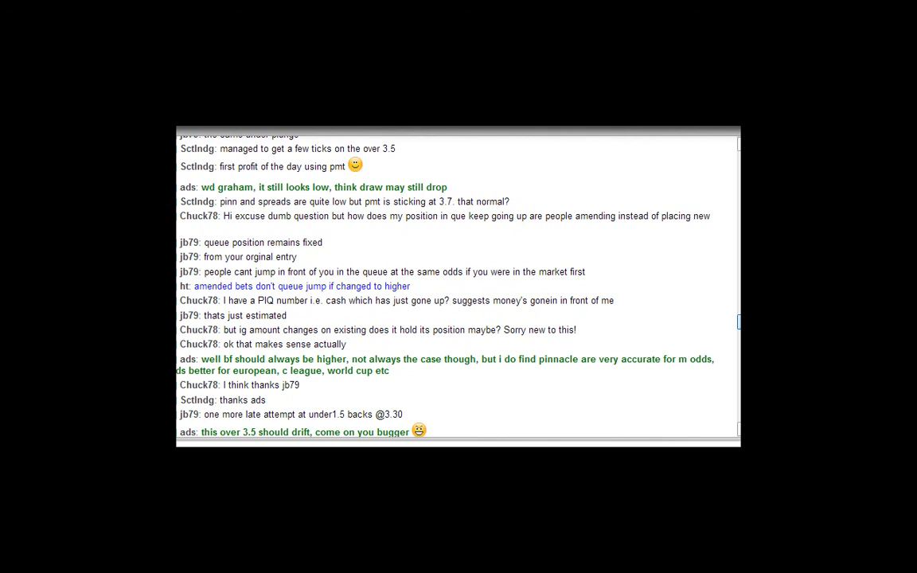
scroll("down", 3)
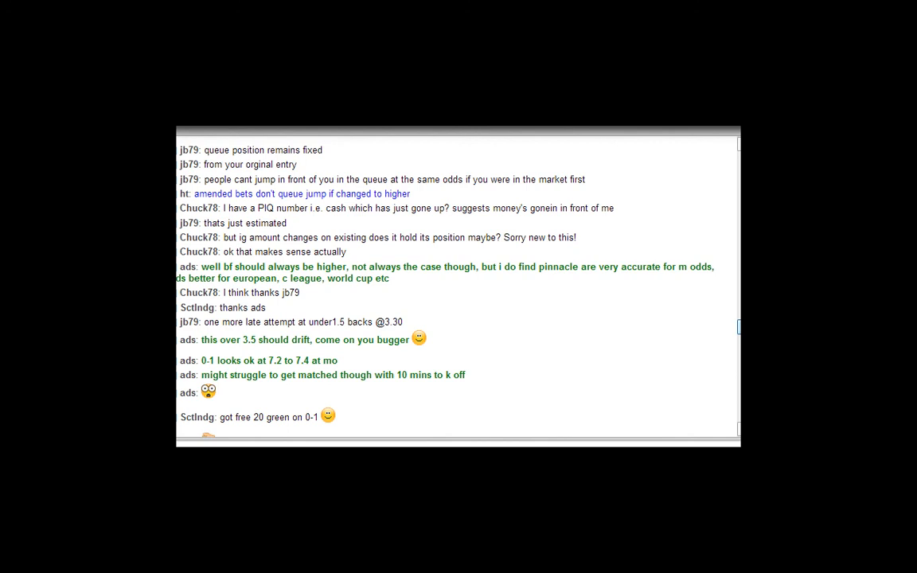
scroll("down", 3)
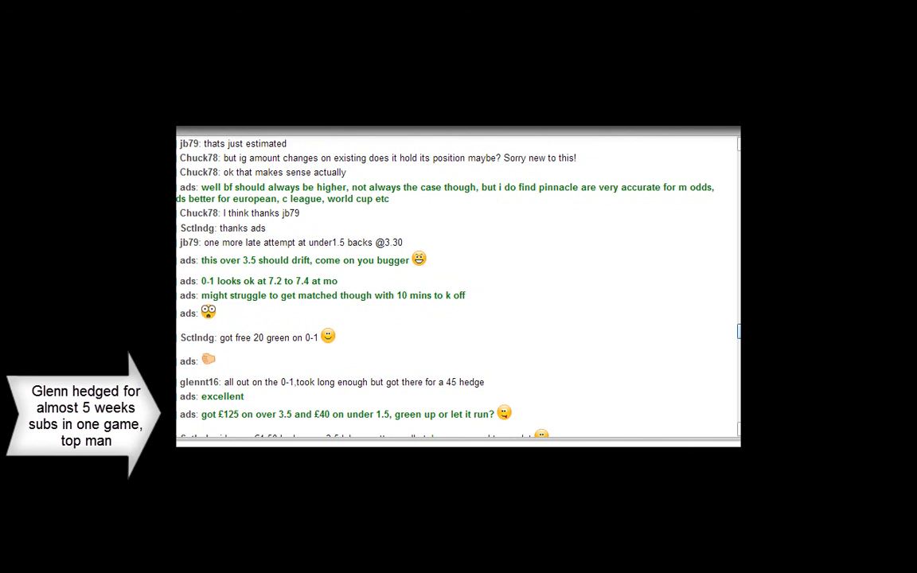
Step: Scroll on past the Valencia 0-1 and 0-2 price messages to the spreads-as-a-guide advice
scroll("down", 3)
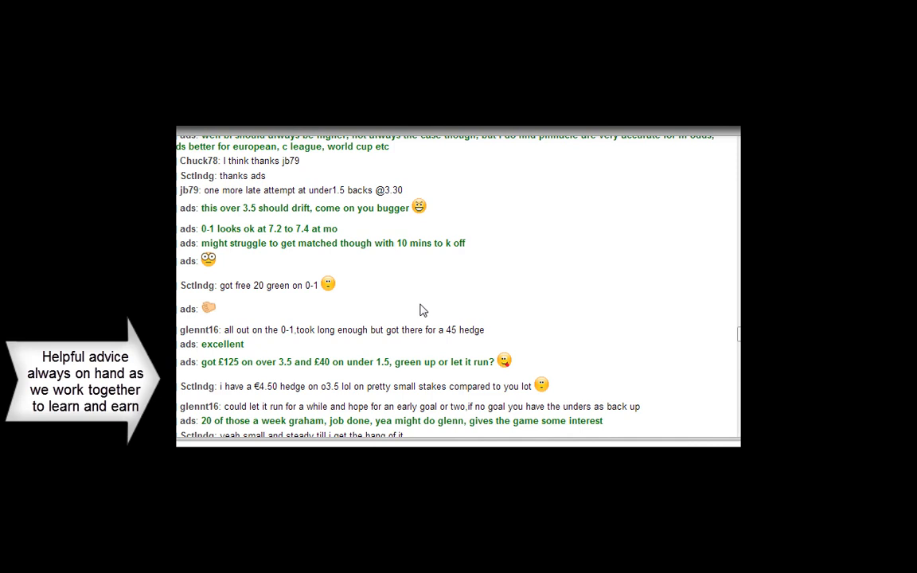
scroll("down", 3)
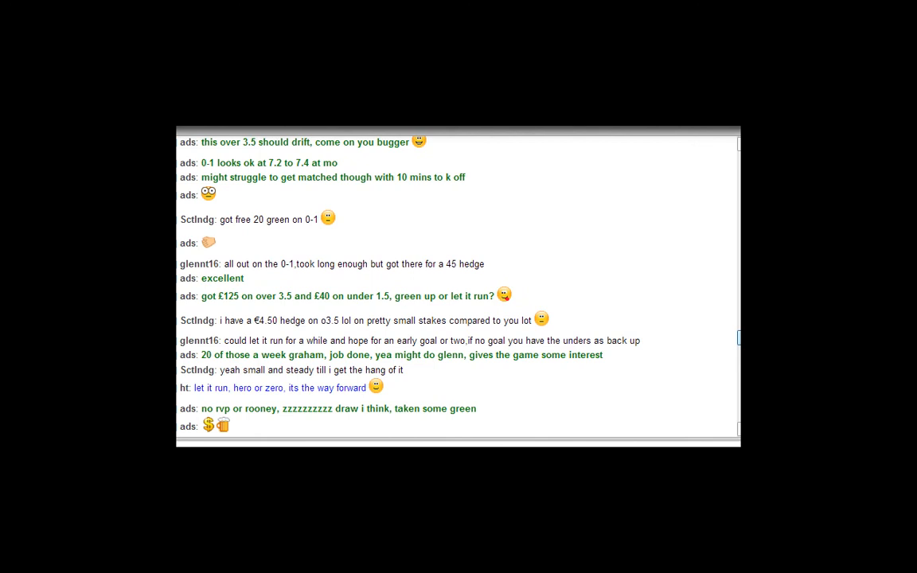
scroll("down", 3)
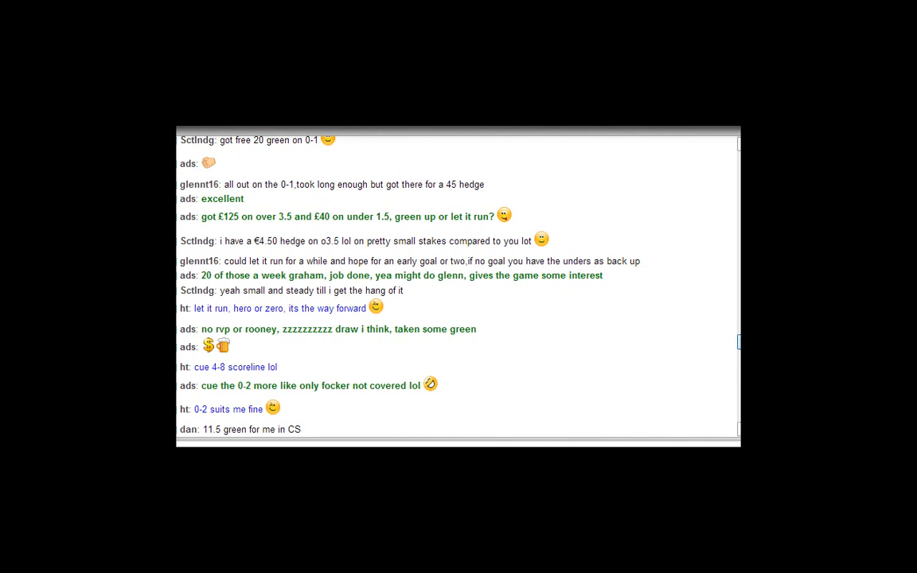
scroll("down", 3)
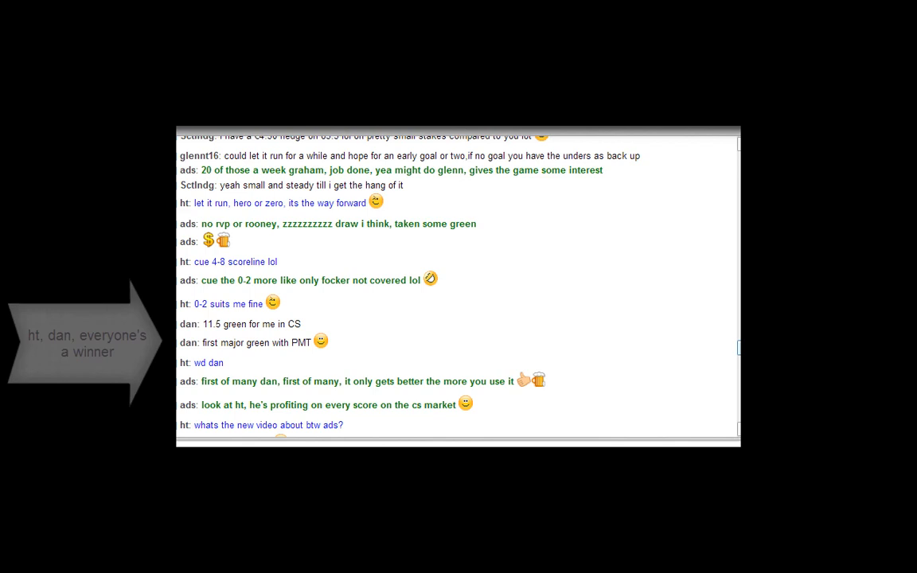
scroll("down", 3)
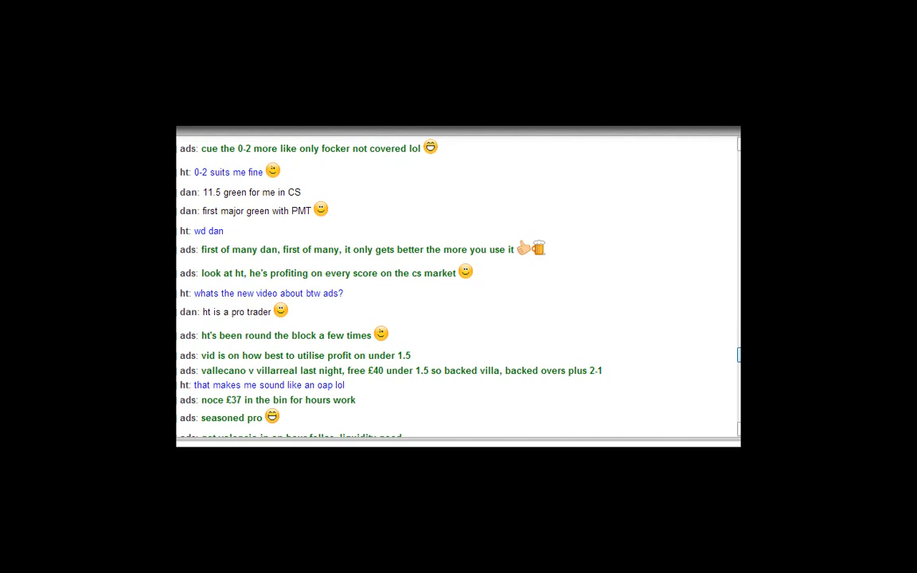
scroll("down", 3)
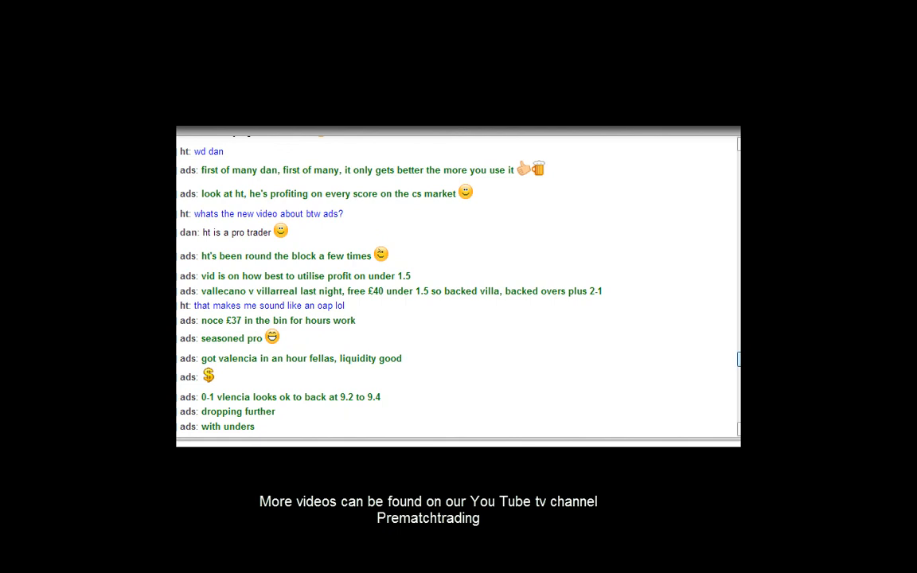
scroll("down", 3)
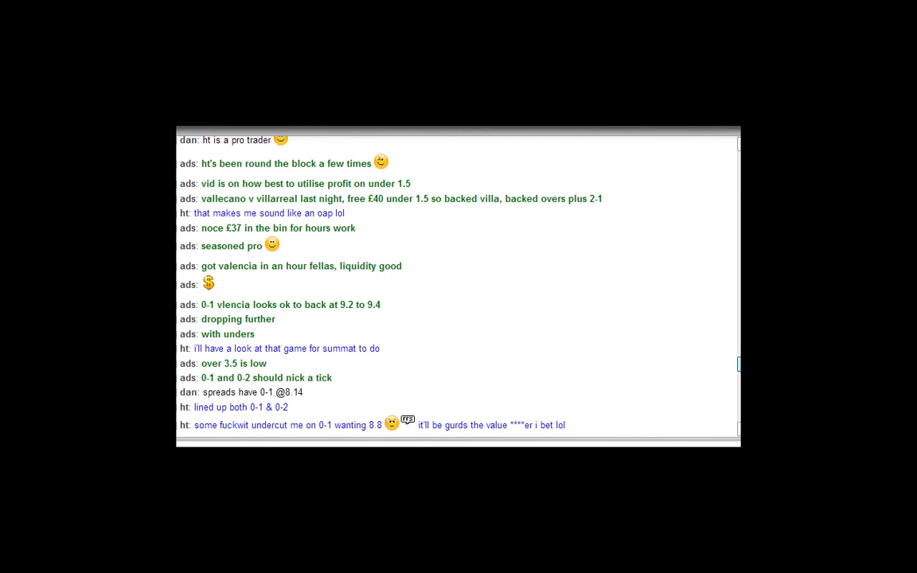
scroll("down", 3)
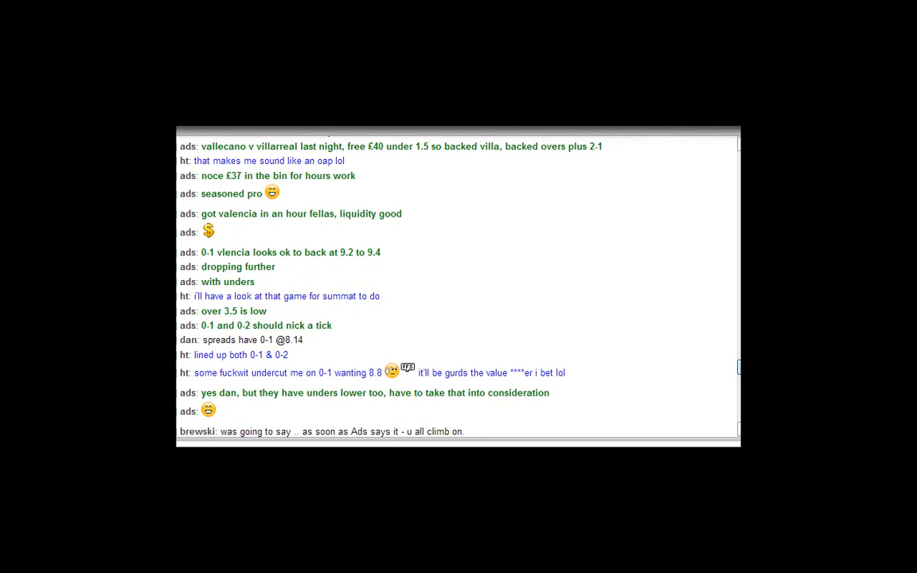
scroll("down", 3)
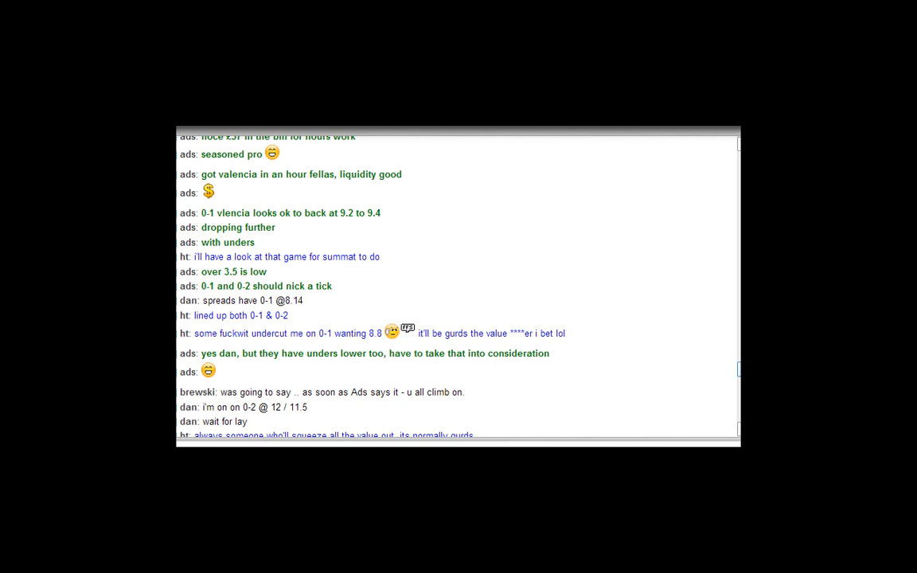
scroll("down", 3)
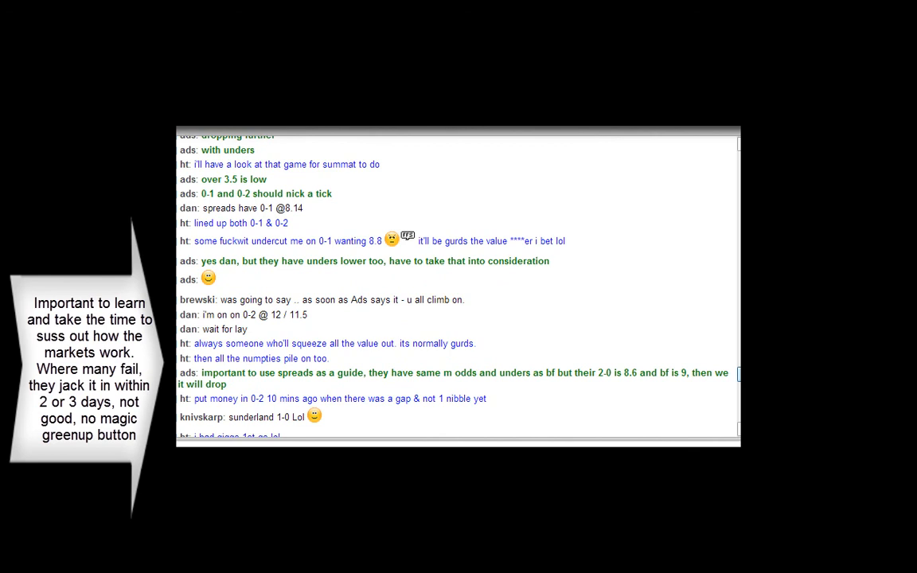
Step: Scroll to the closing messages praising PMT, including two weeks of subs covered and 0-1/0-2/0-3 greens
scroll("down", 3)
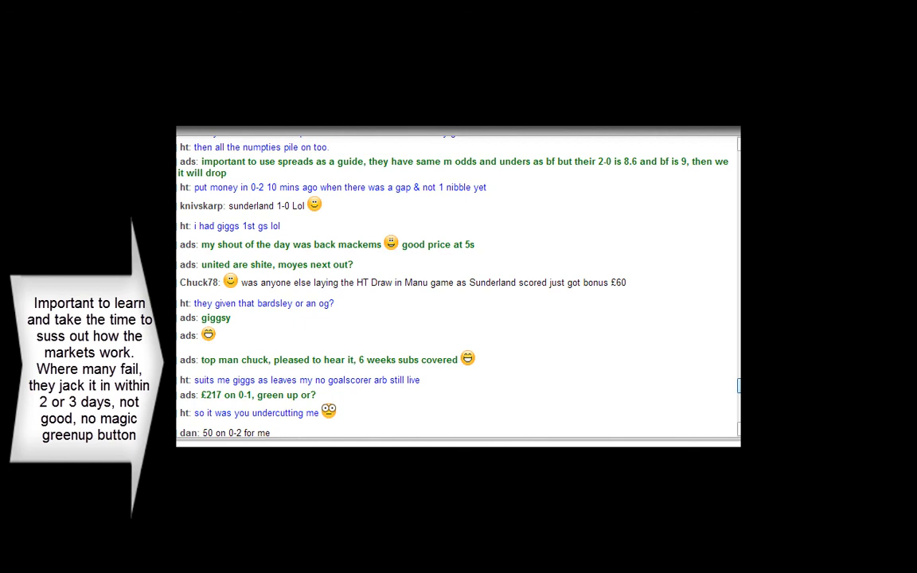
scroll("down", 3)
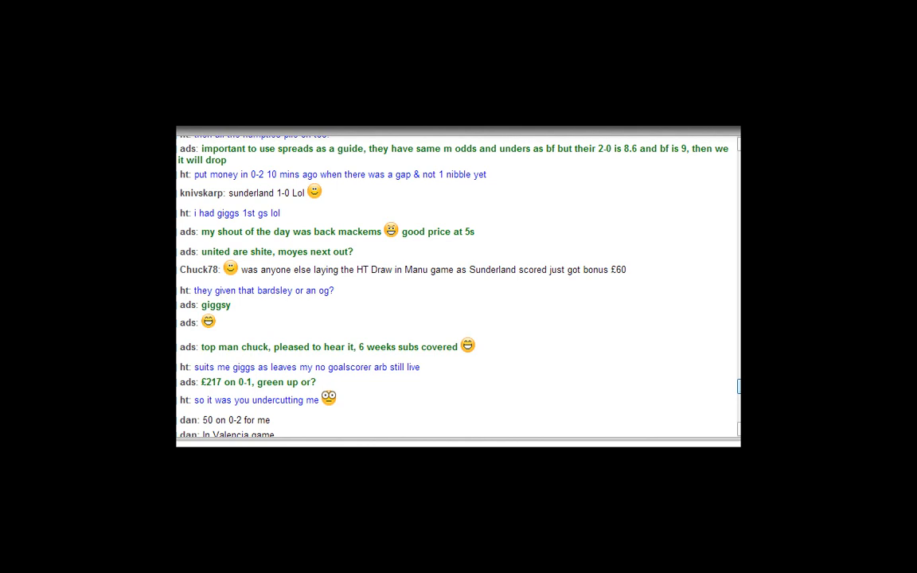
scroll("down", 3)
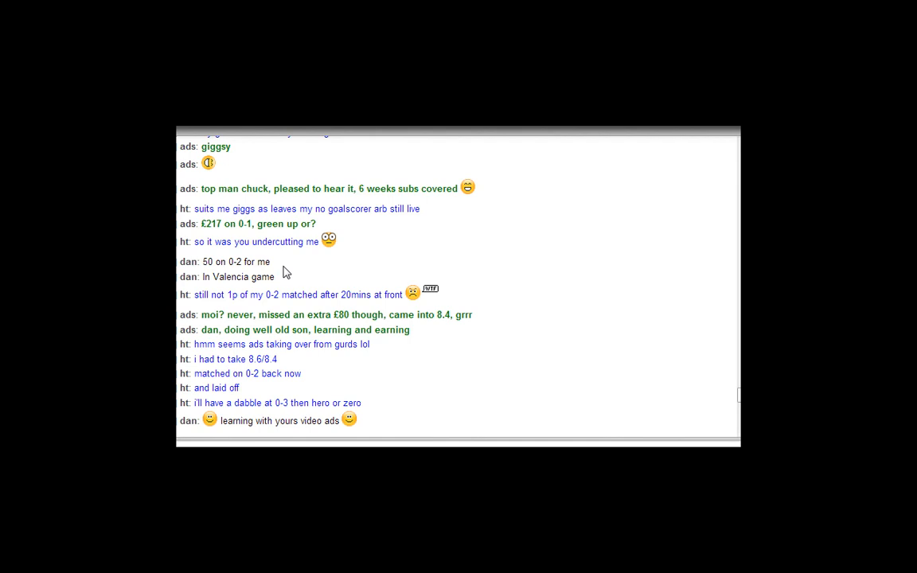
scroll("down", 3)
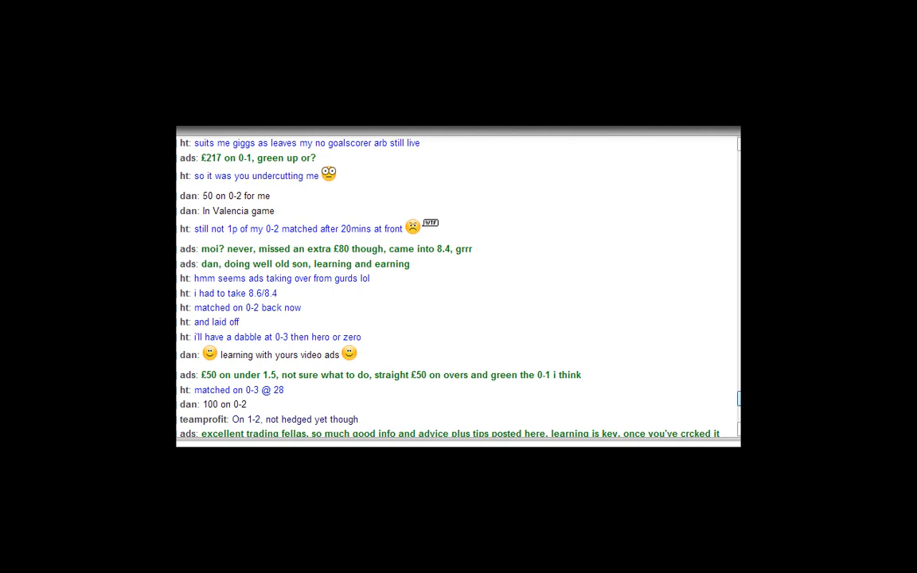
scroll("down", 3)
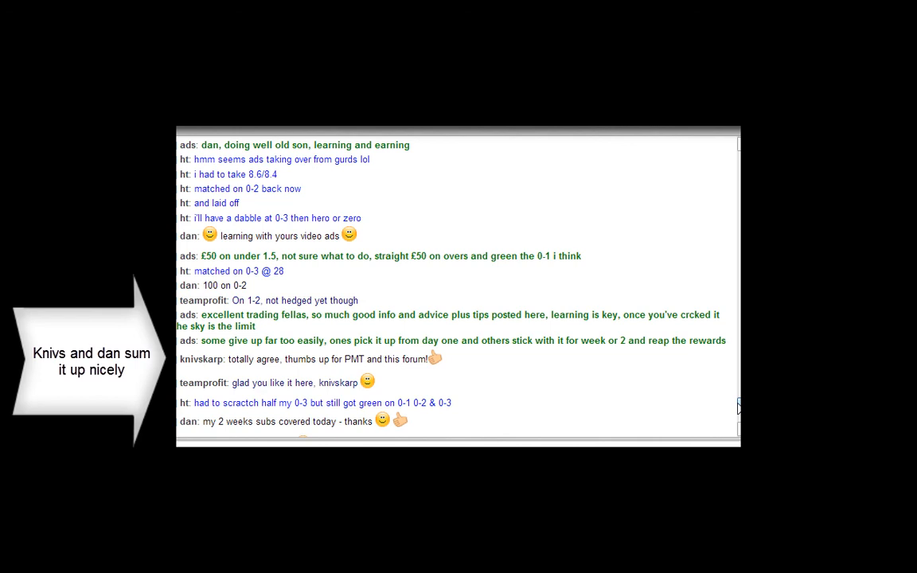
scroll("down", 3)
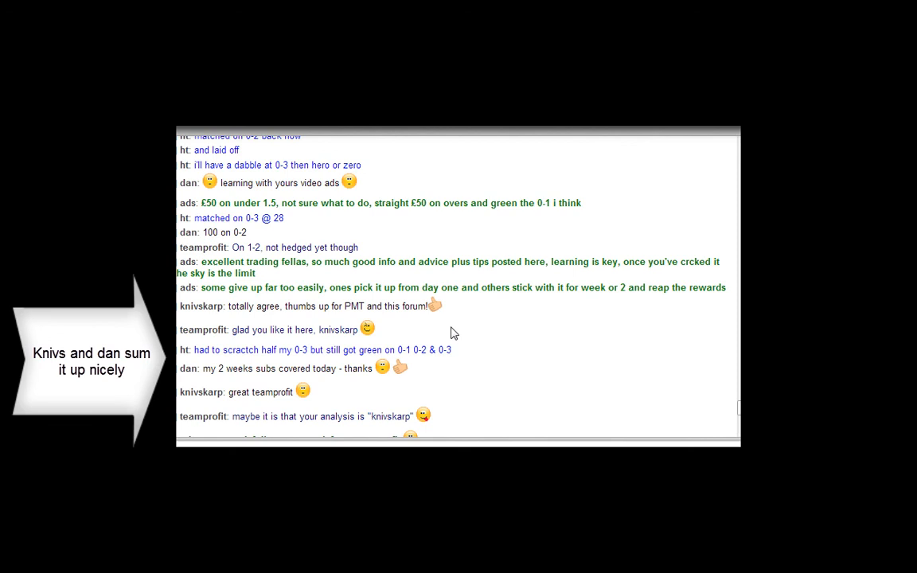